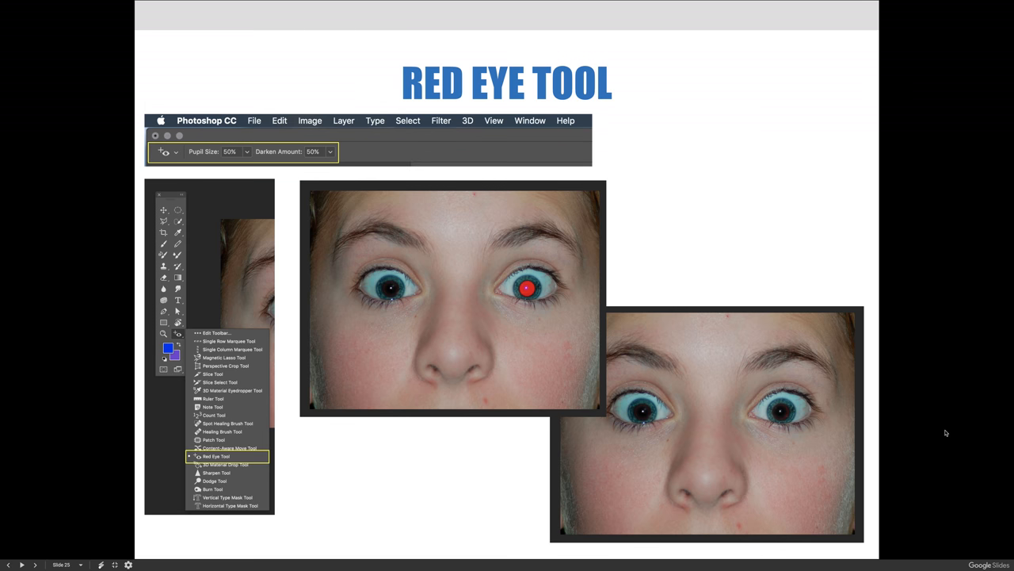
mouse_move(391, 203)
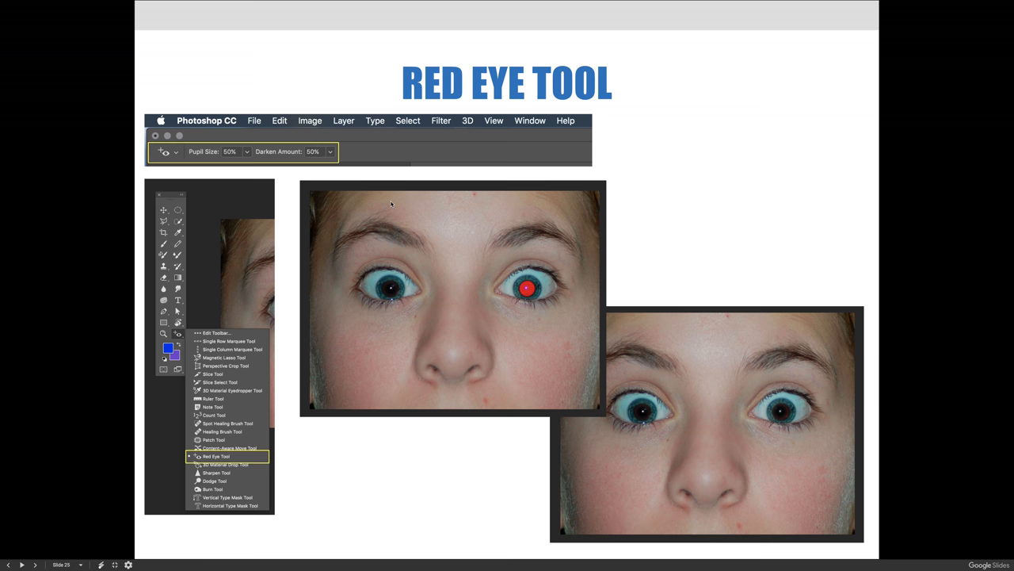
mouse_move(271, 159)
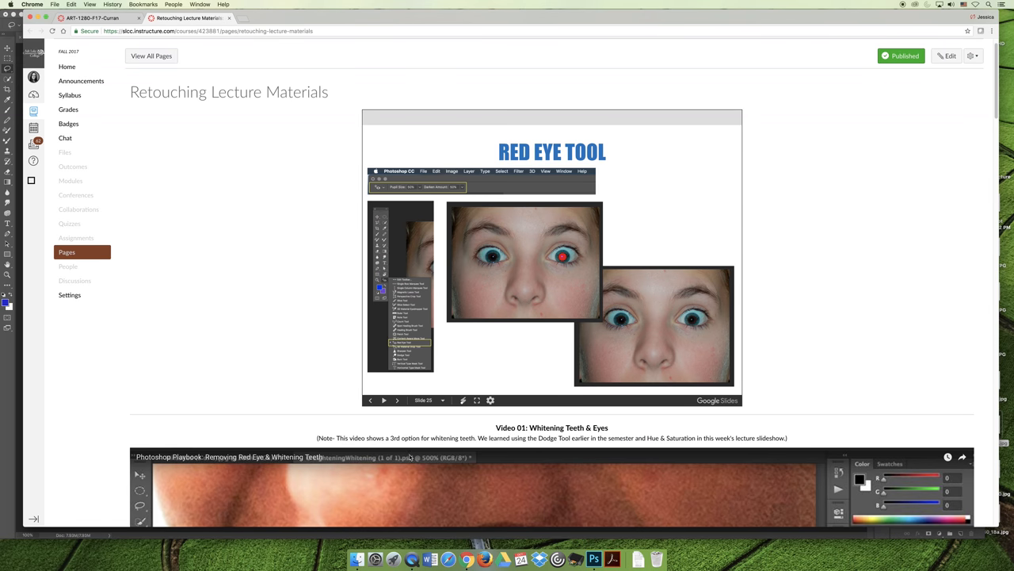
Exit the slideshow back to the Retouching Lecture Materials course page
click(594, 559)
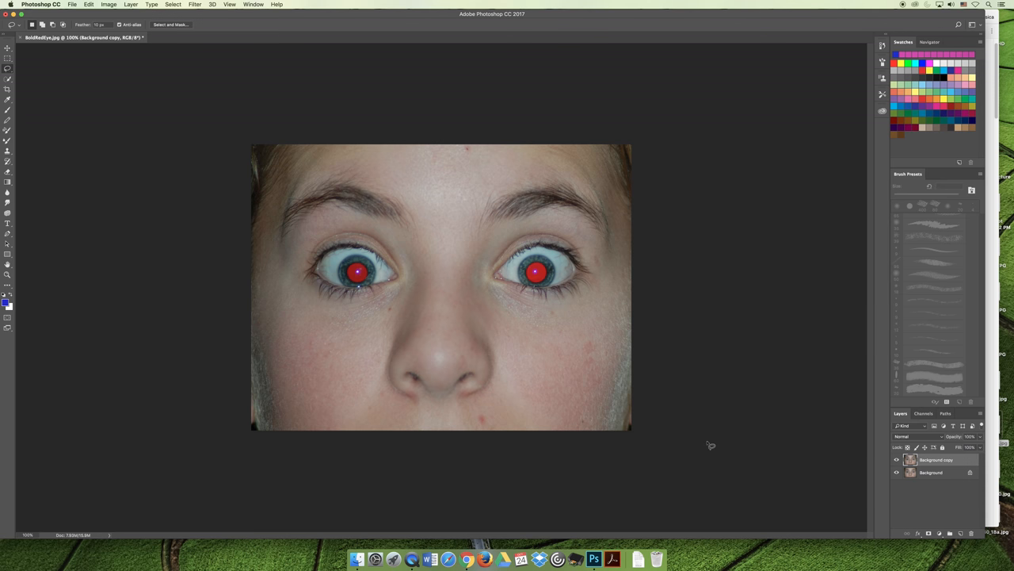
mouse_move(107, 291)
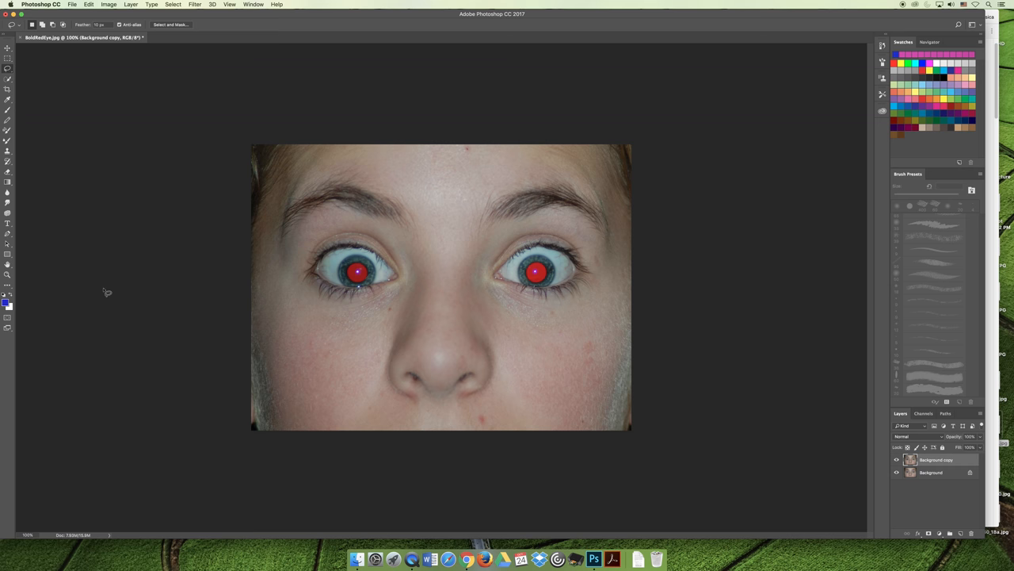
mouse_move(22, 288)
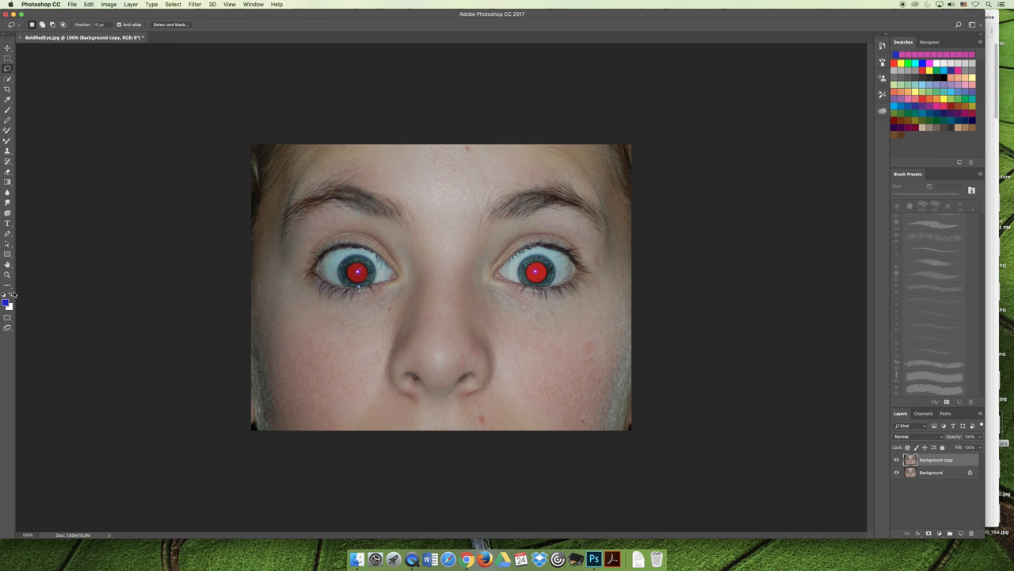
Select the Red Eye Tool from the Spot Healing Brush tool group
click(7, 294)
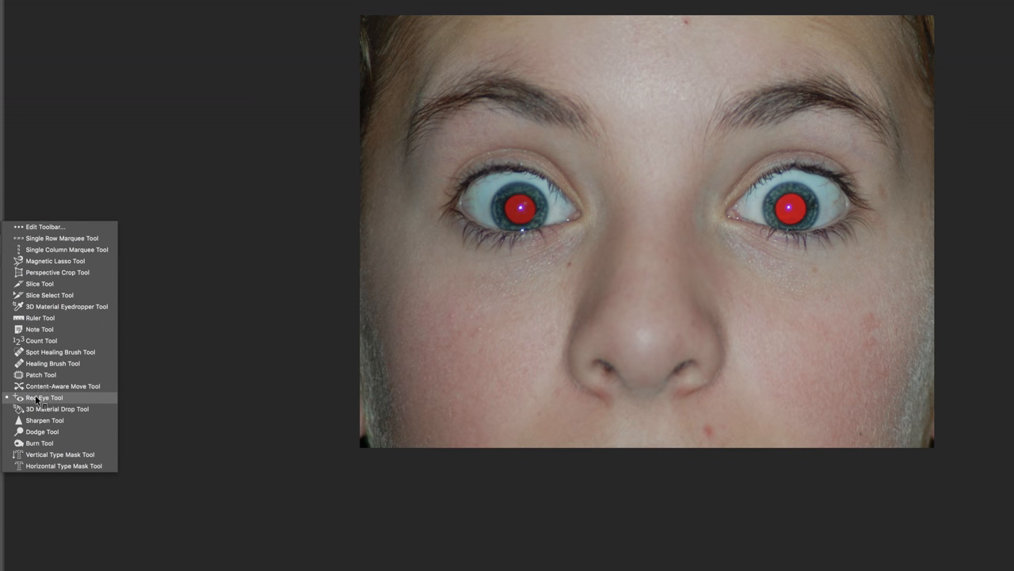
click(44, 397)
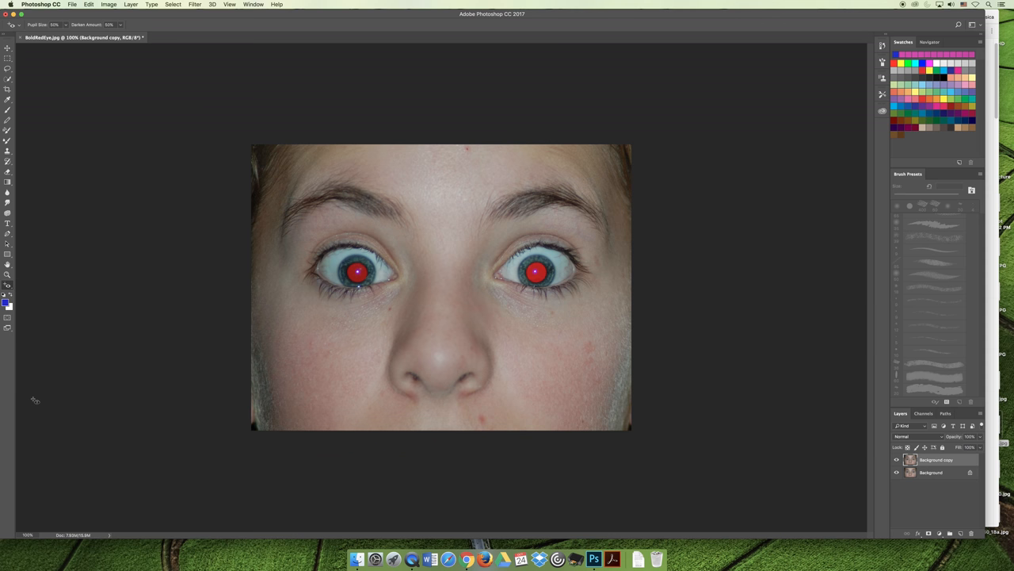
mouse_move(69, 304)
text(10)
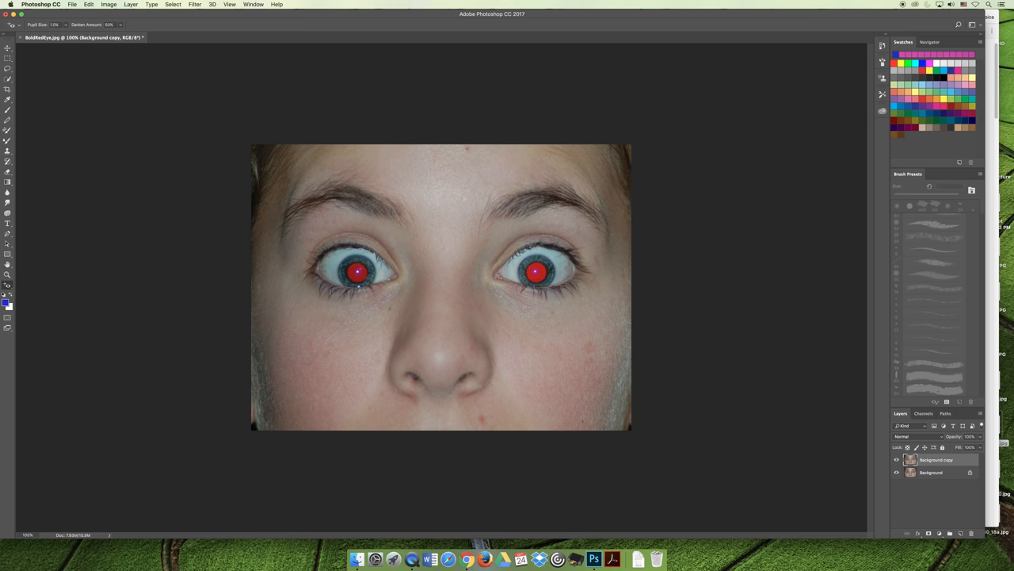
click(55, 25)
text(50)
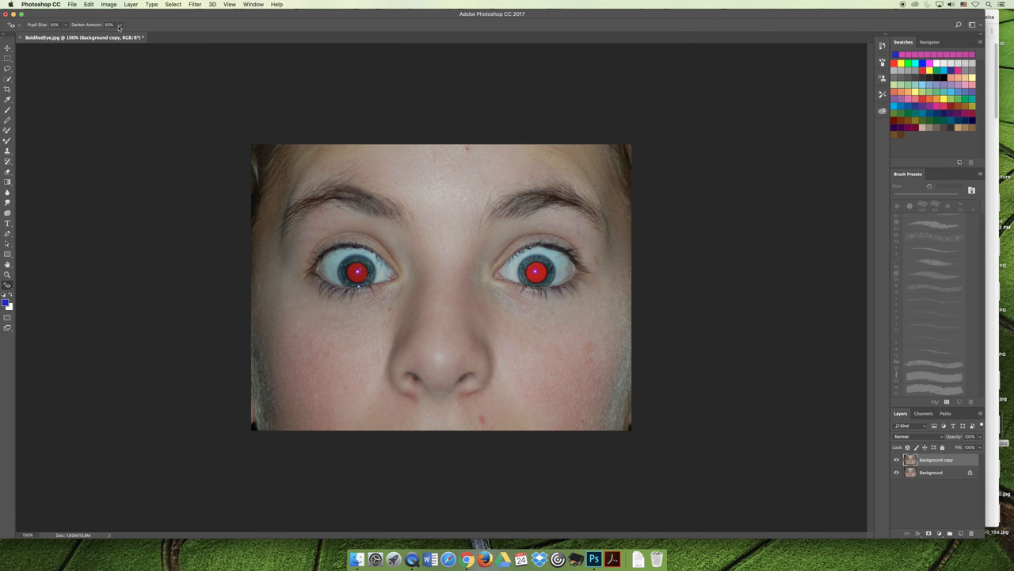
mouse_move(180, 181)
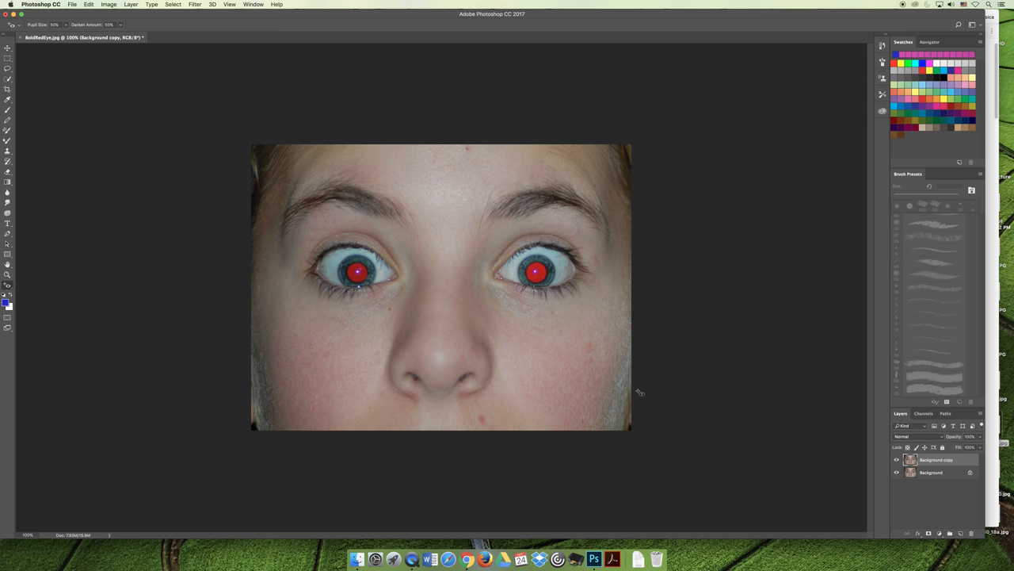
mouse_move(357, 272)
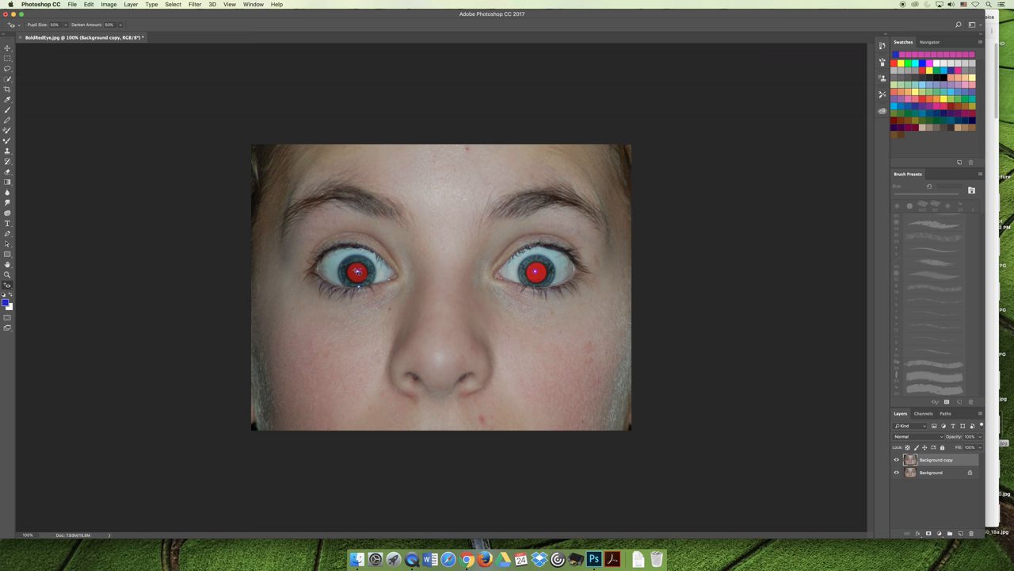
Apply the Red Eye Tool to the left and right red pupils
click(356, 272)
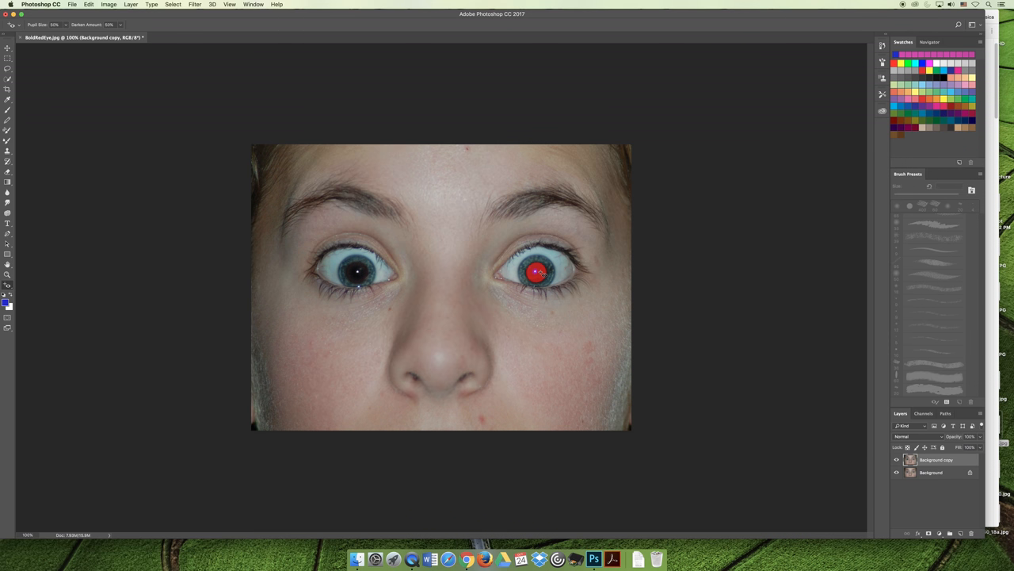
click(537, 273)
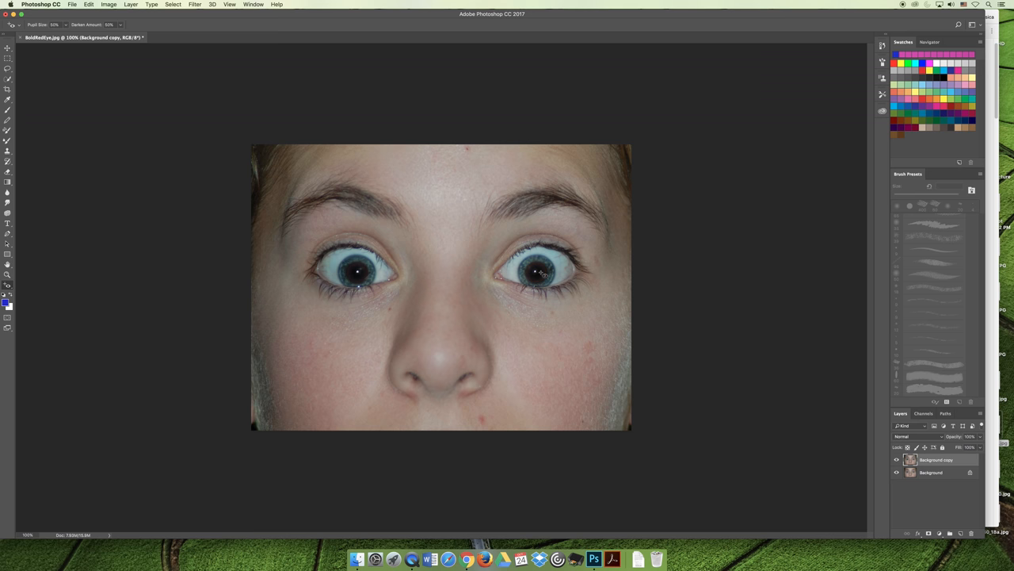